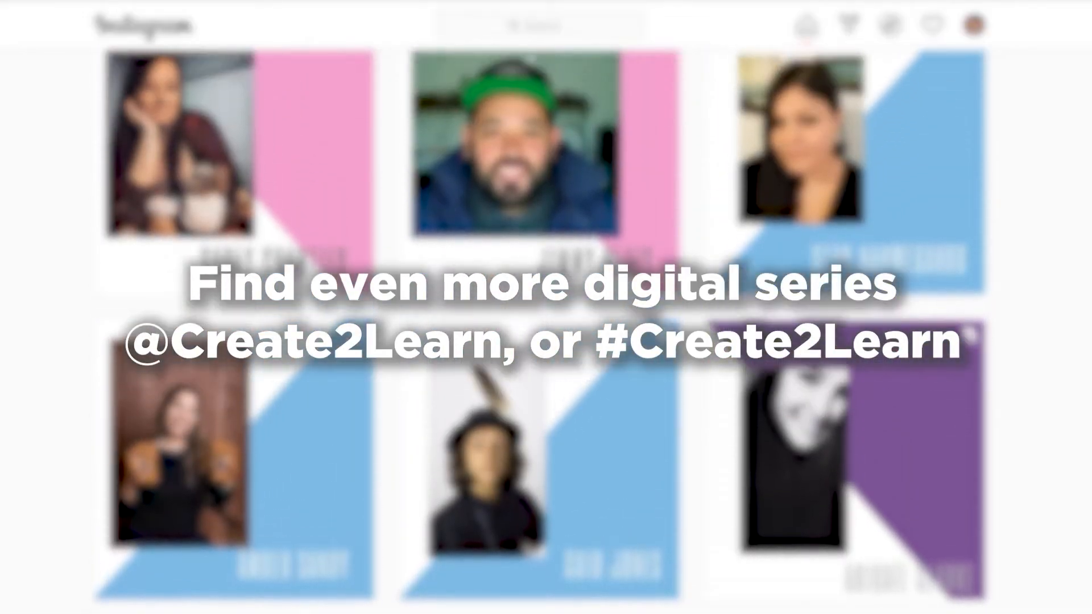
Scroll the trcm.ca Treaties in Manitoba page and open the Treaty No. 2 link.
scroll(down, 3)
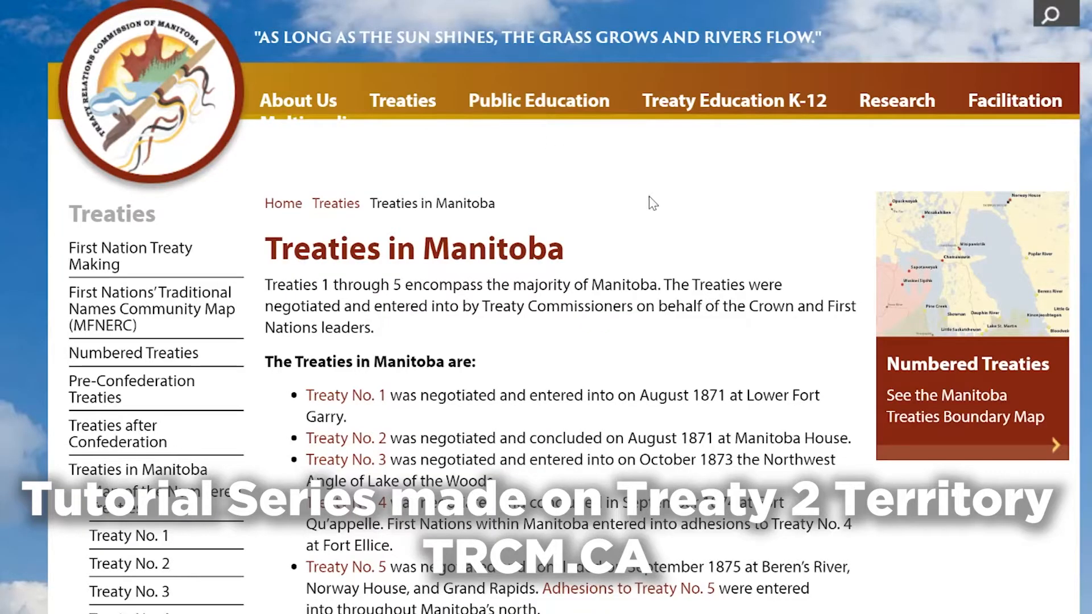
click(346, 438)
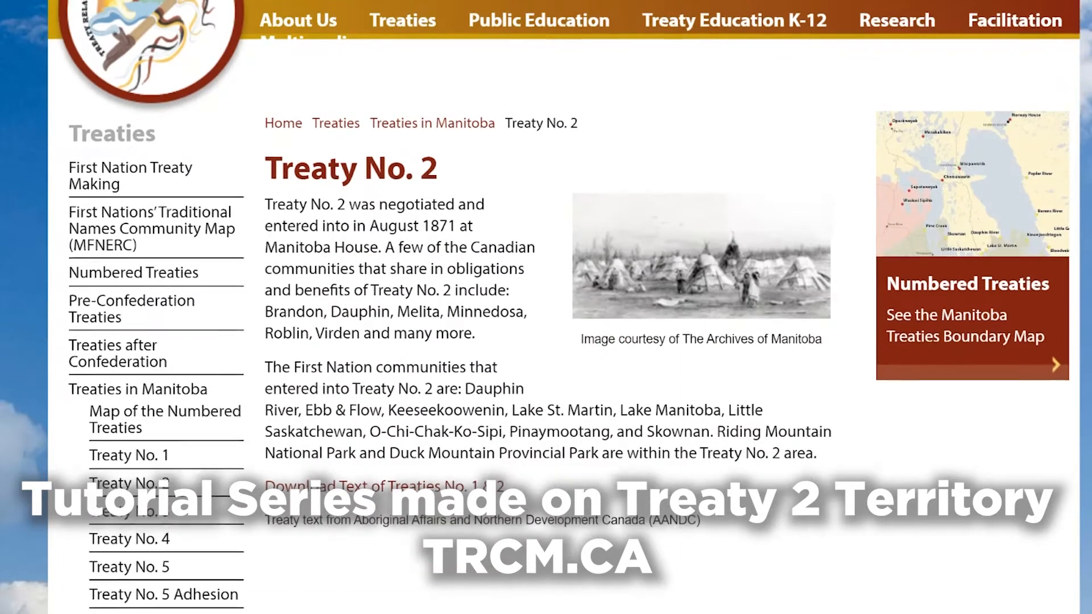